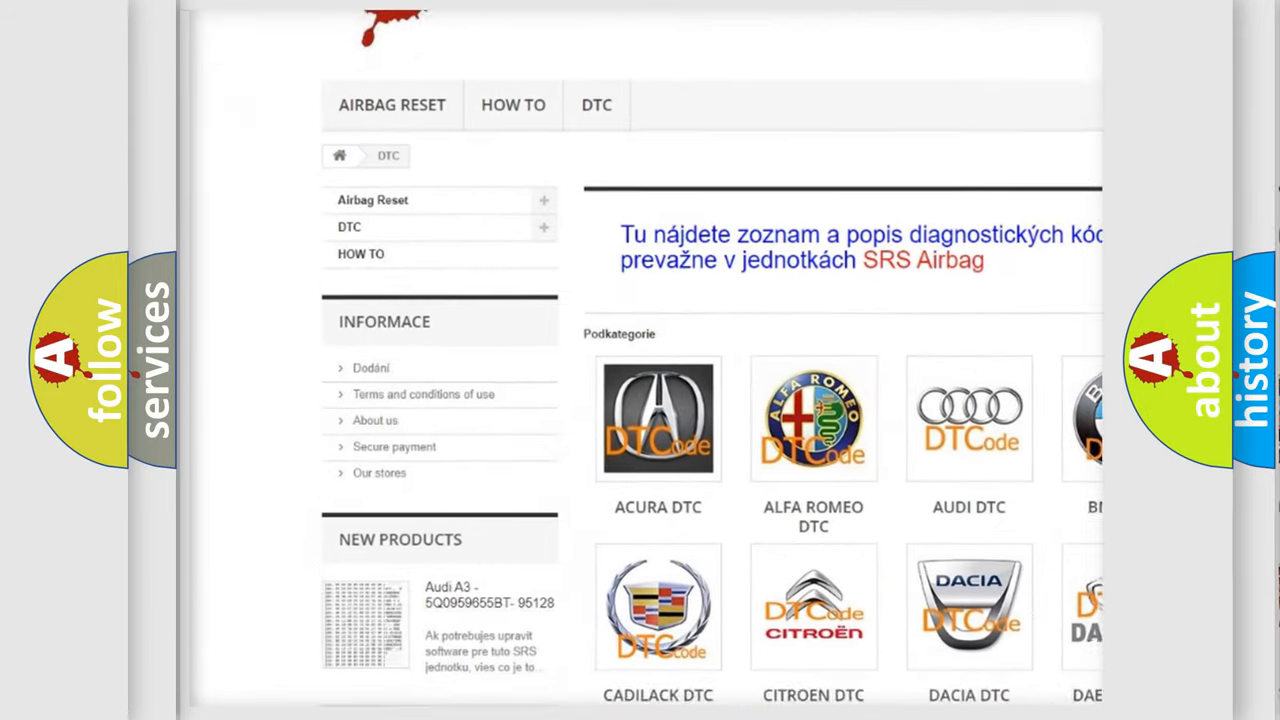
- Scroll the DTC page past the car brand logos down to the B codes list
scroll(down, 3)
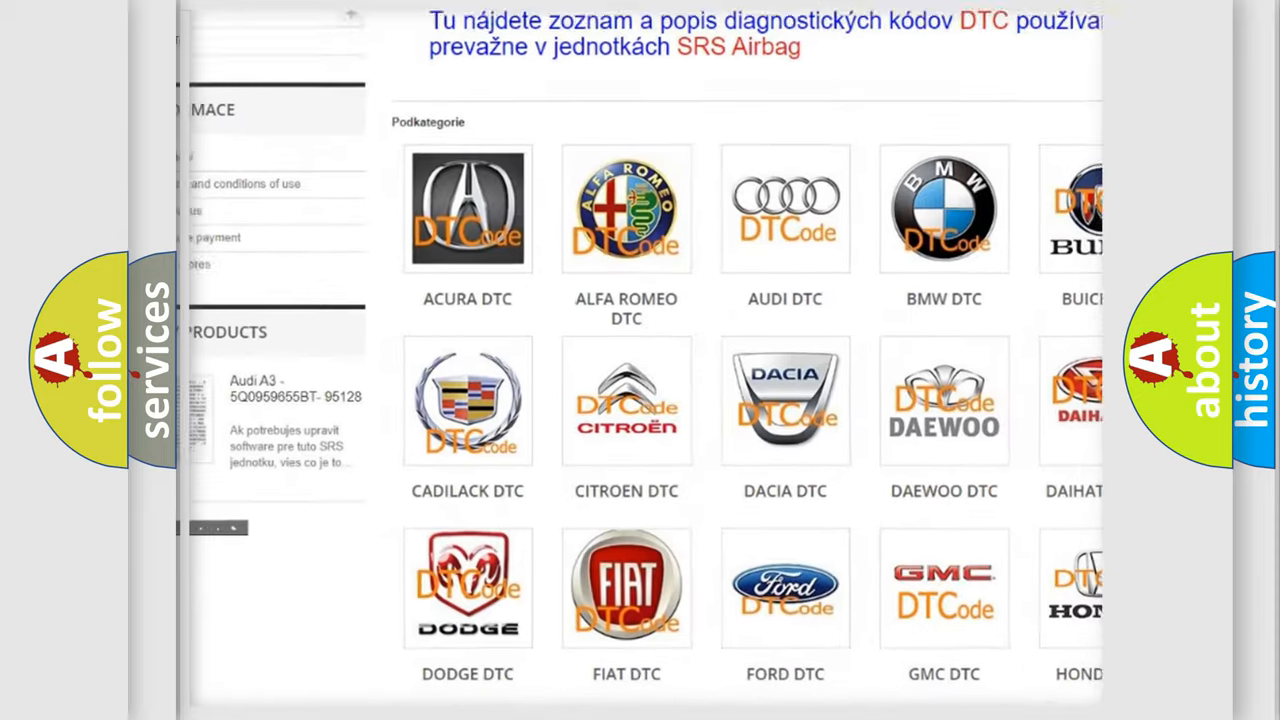
scroll(down, 3)
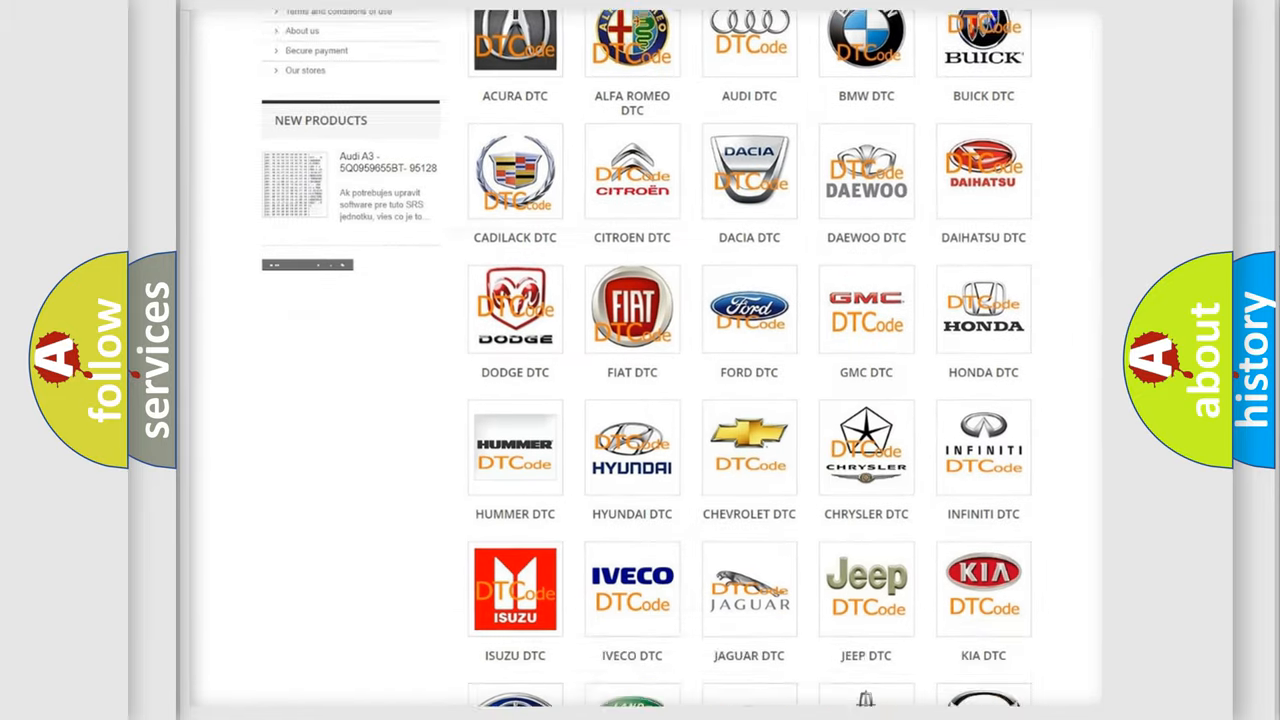
scroll(down, 3)
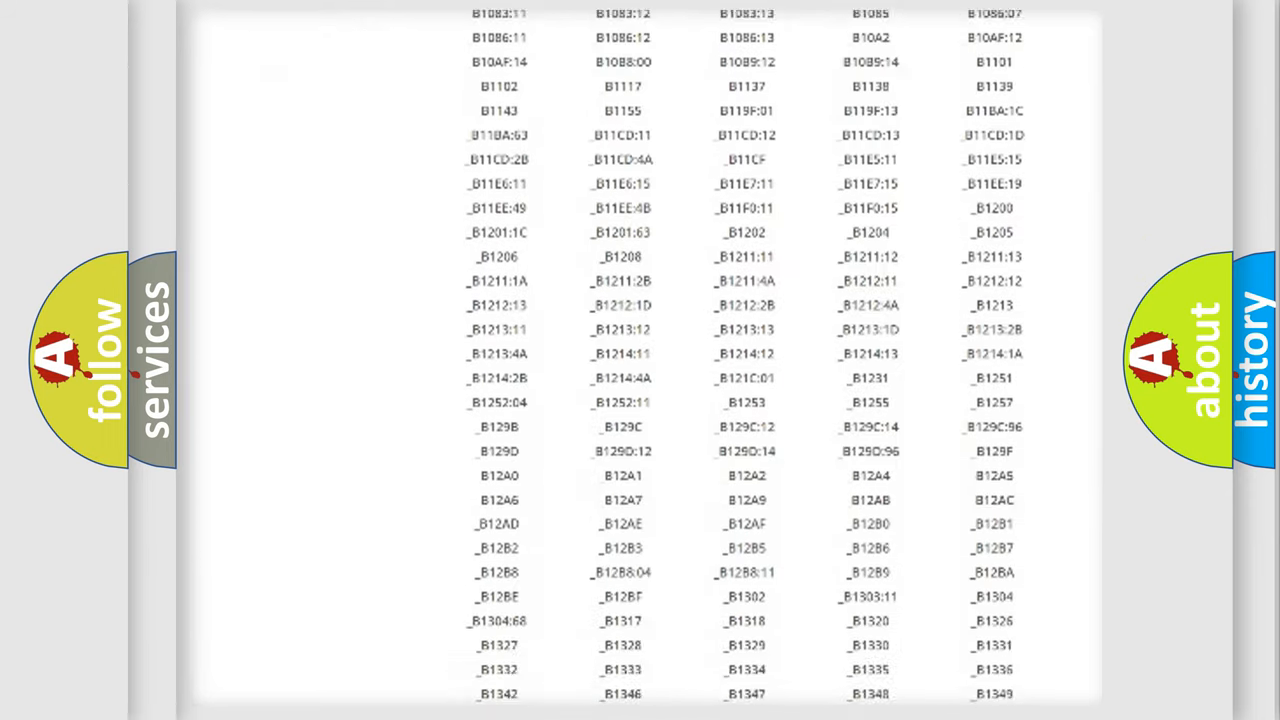
scroll(down, 3)
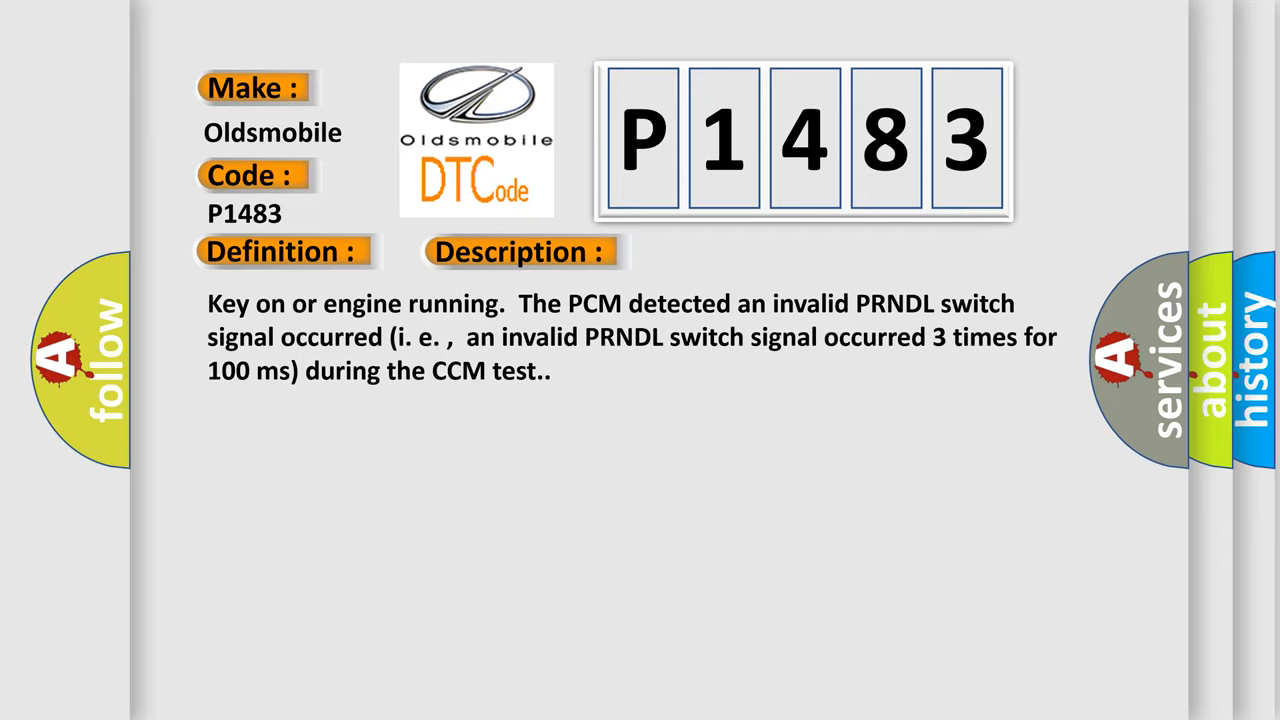
- Reveal the Cause section citing a worn manual lever and TR switch contacts
click(735, 251)
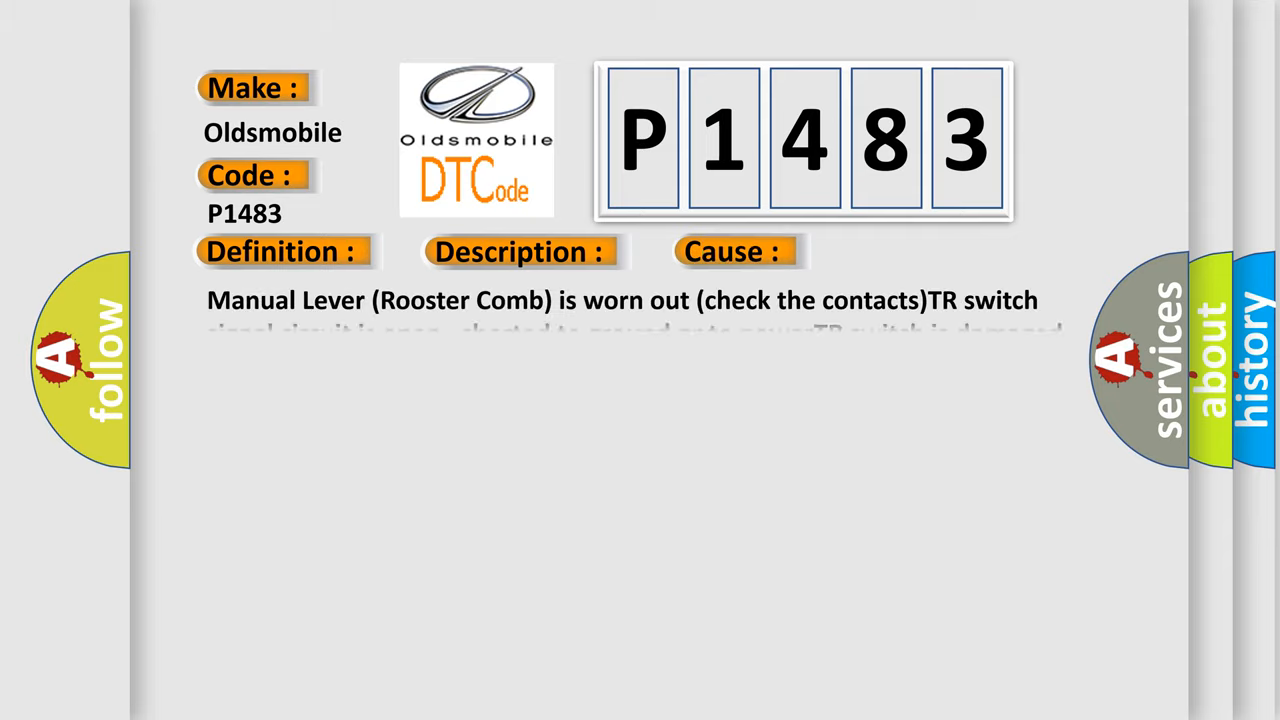